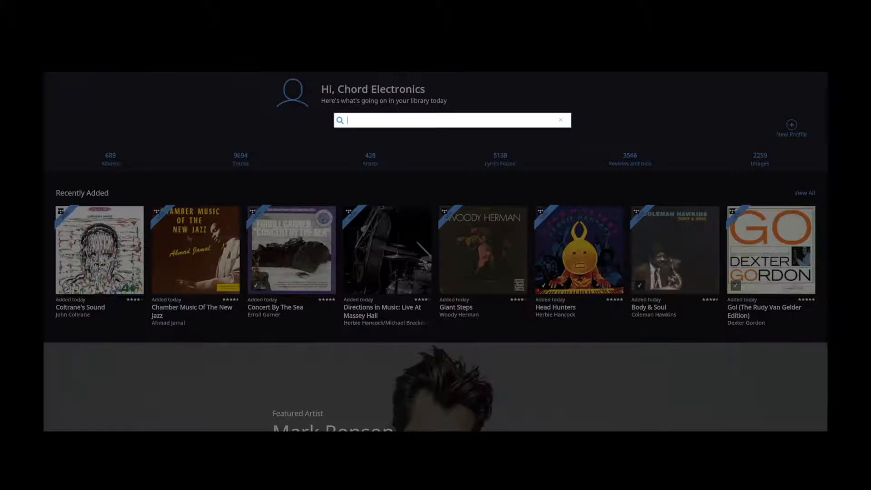
# - Search 'pink', choose Pink Floyd and open The Division Bell album
pyautogui.write('pink')
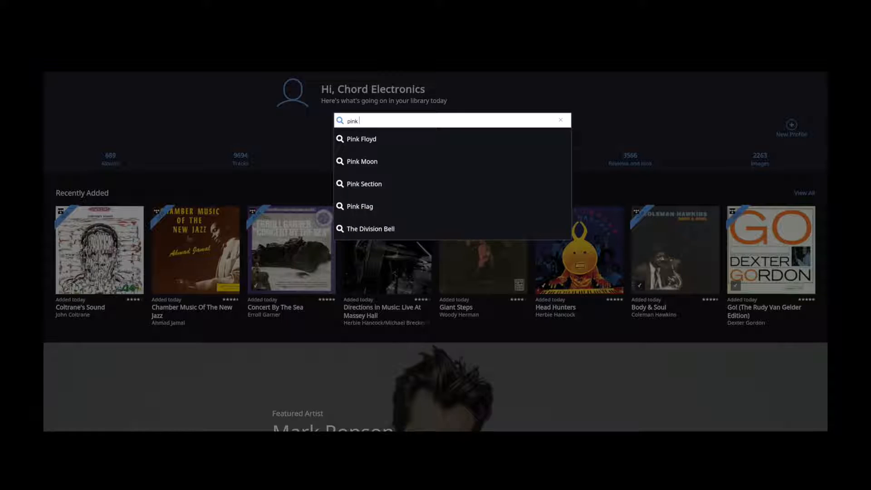
pyautogui.click(361, 139)
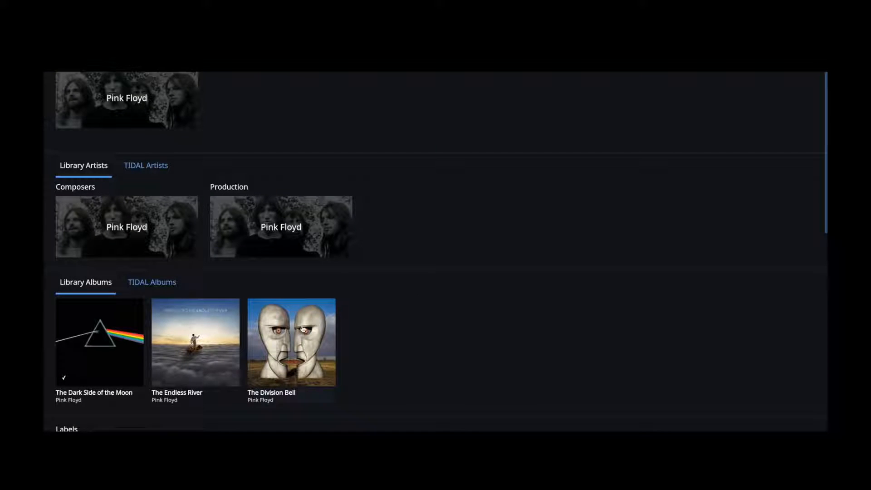
pyautogui.click(291, 341)
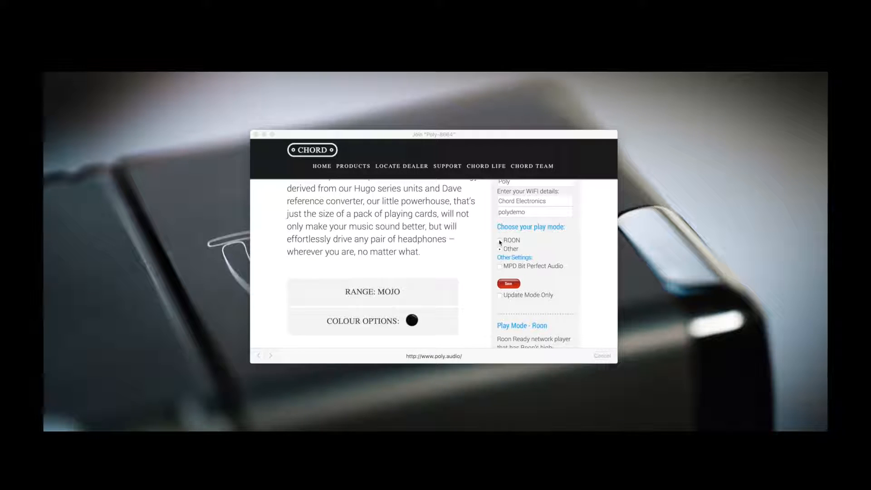
pyautogui.click(500, 240)
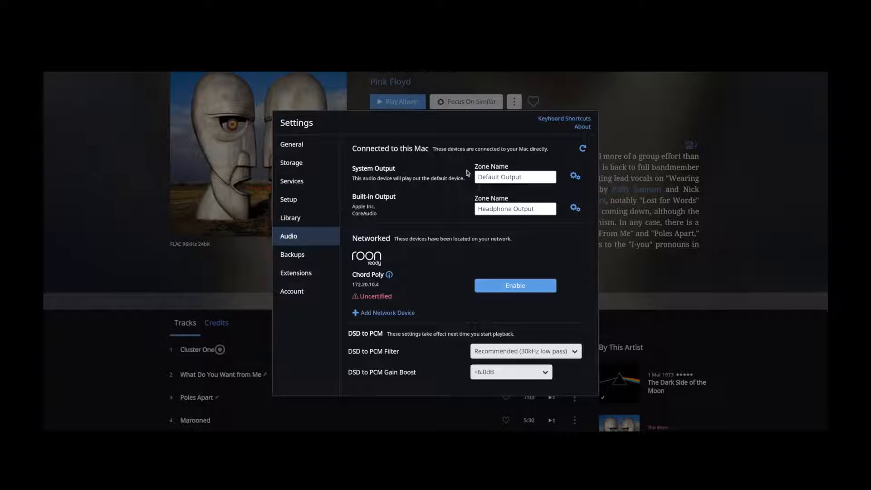
# - Enable the networked Chord Poly and start naming its zone 'Cho'
pyautogui.click(514, 285)
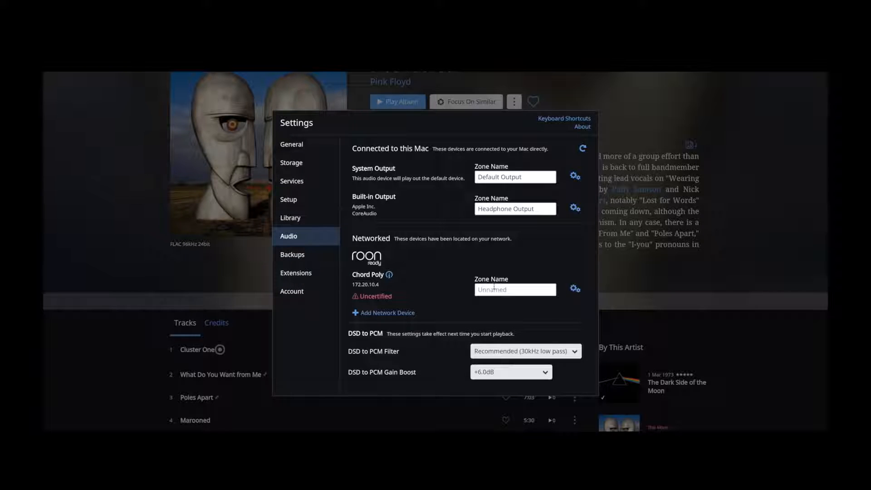
pyautogui.write('Cho')
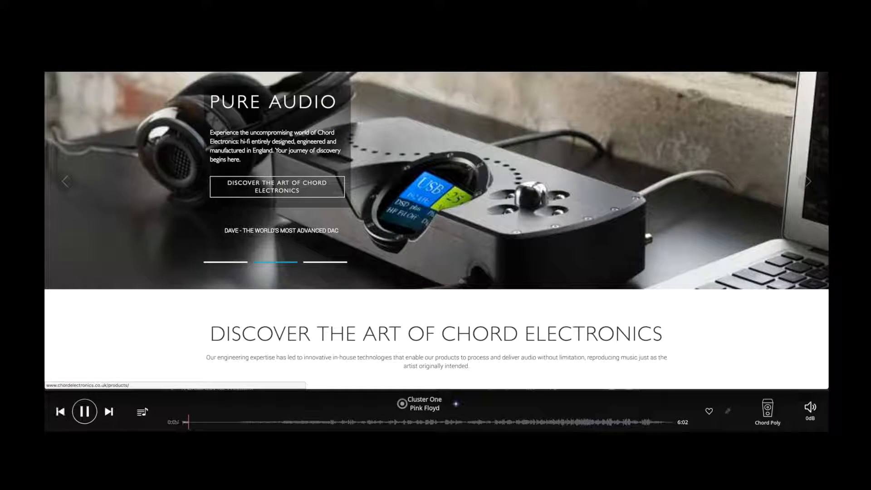
# - Scroll the Chord Electronics site down to its Product Types section
pyautogui.scroll(-3)
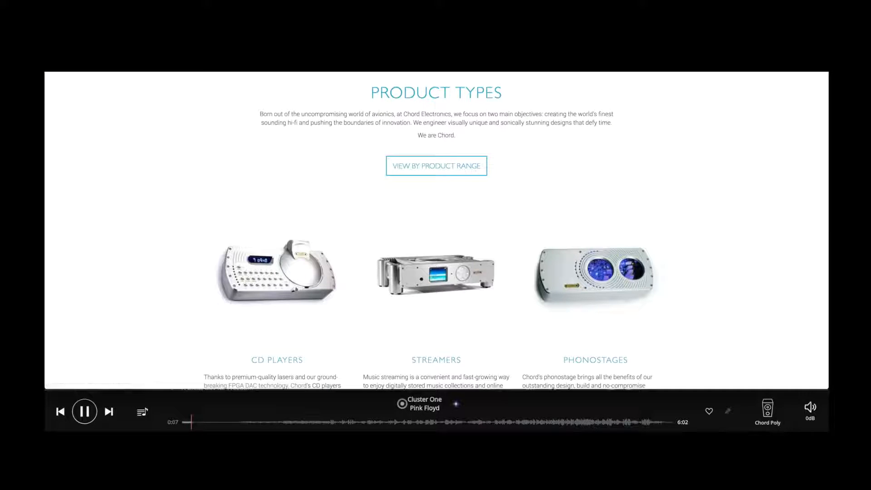